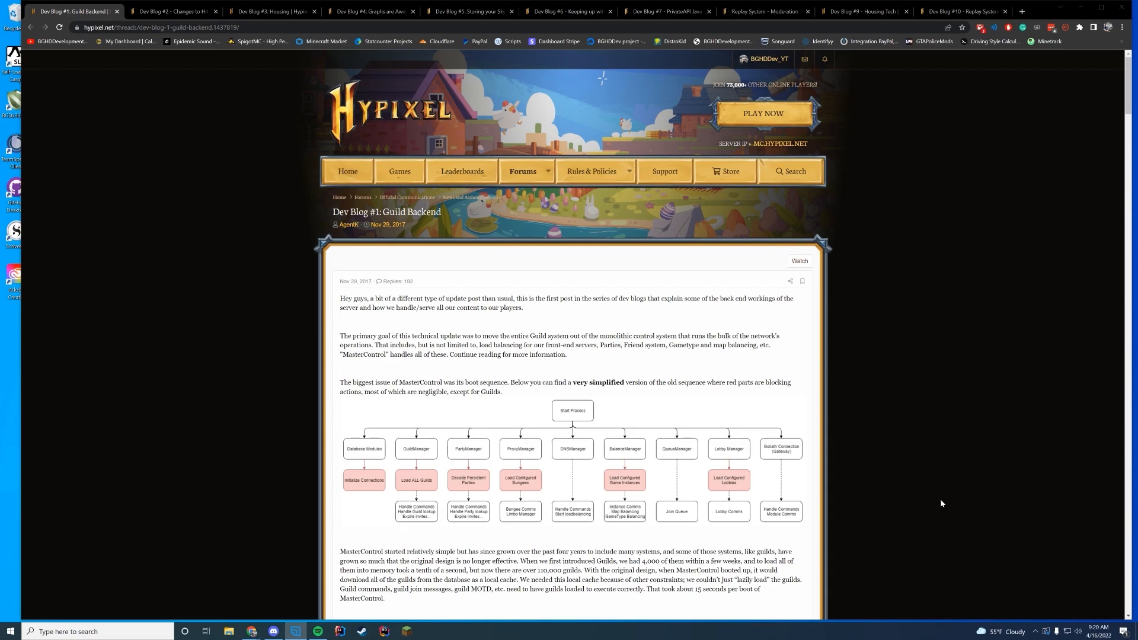
- Scroll further down the Dev Blog #1 Guild Backend post to finish skimming it
scroll(down, 3)
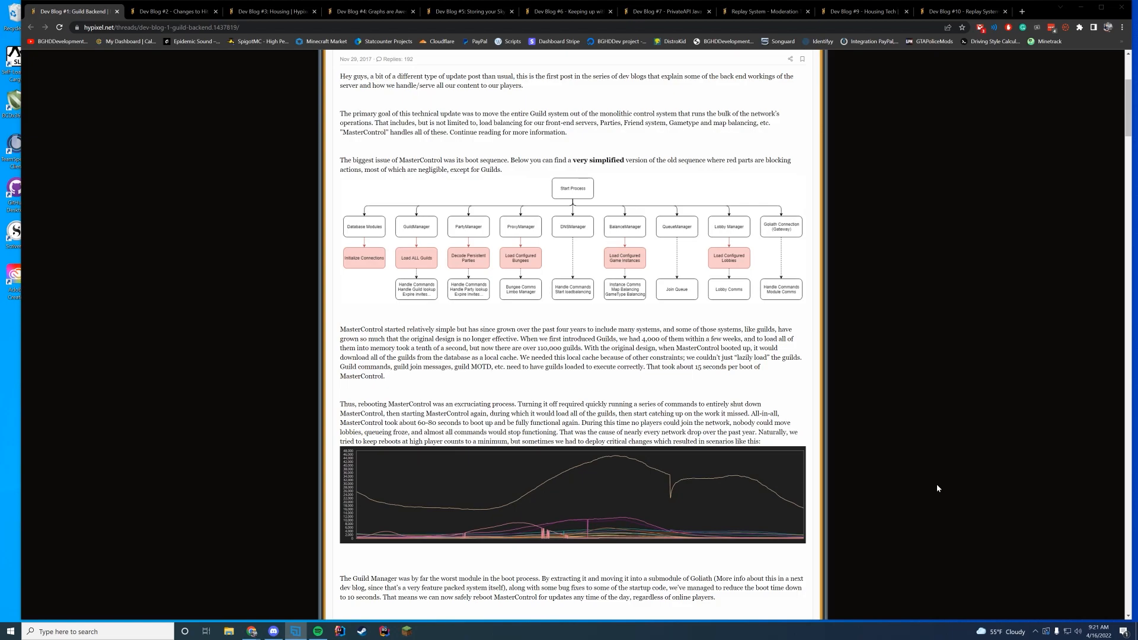
scroll(down, 3)
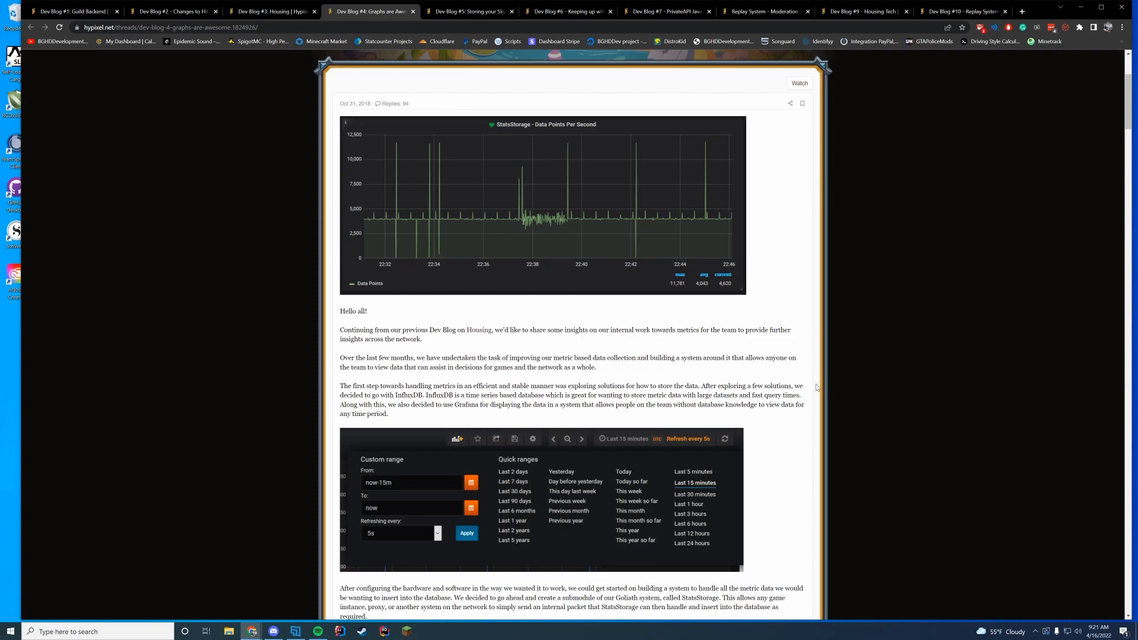
scroll(down, 3)
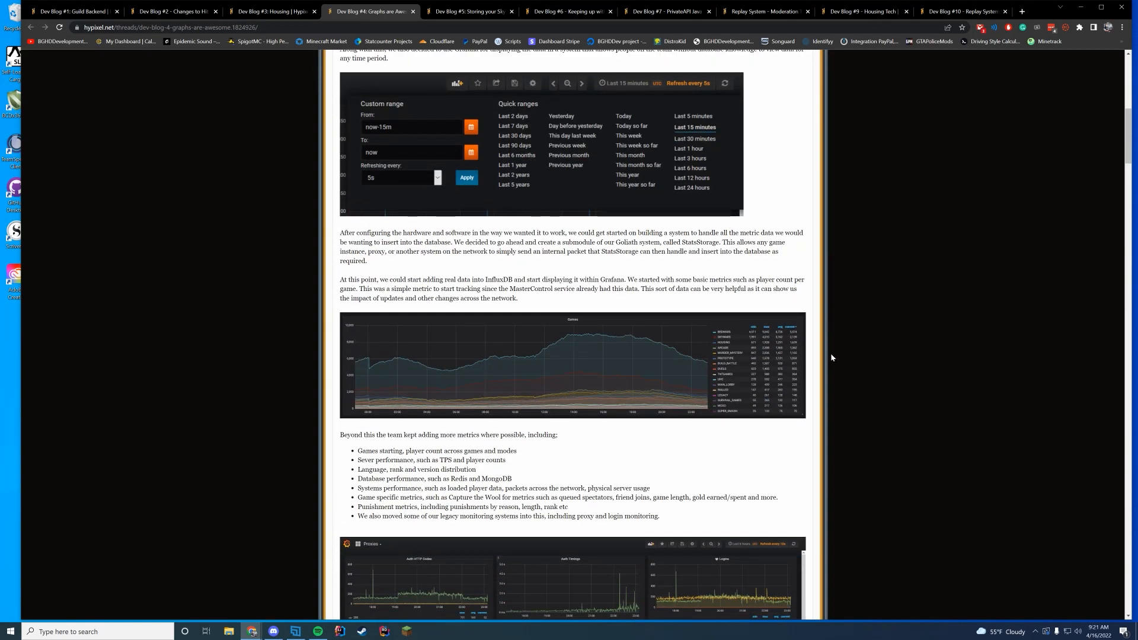
scroll(down, 3)
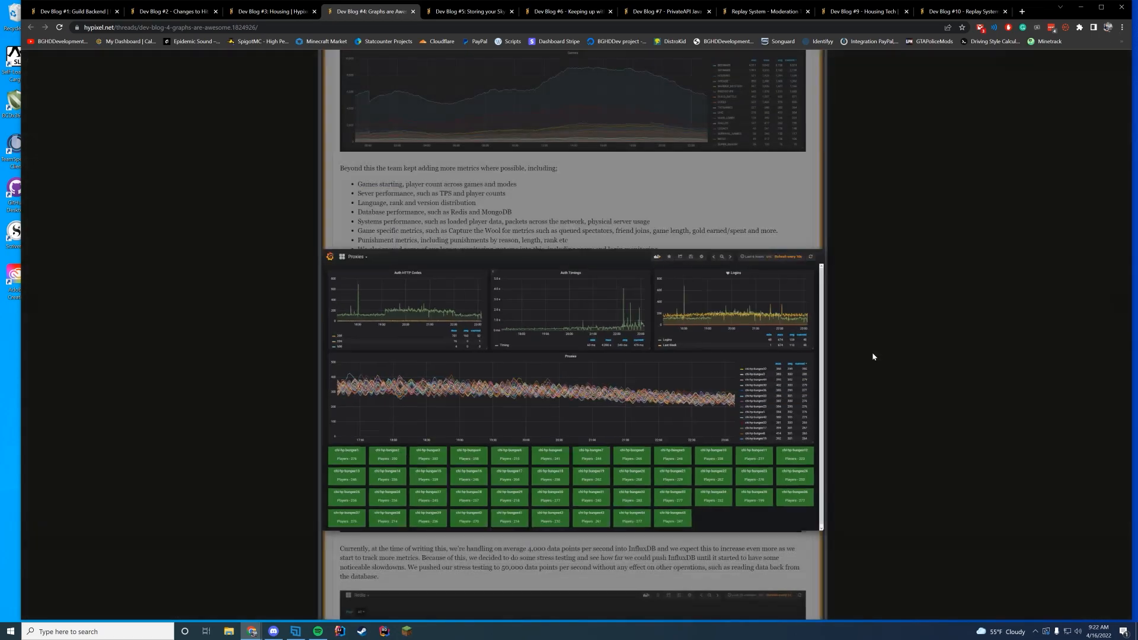
scroll(down, 3)
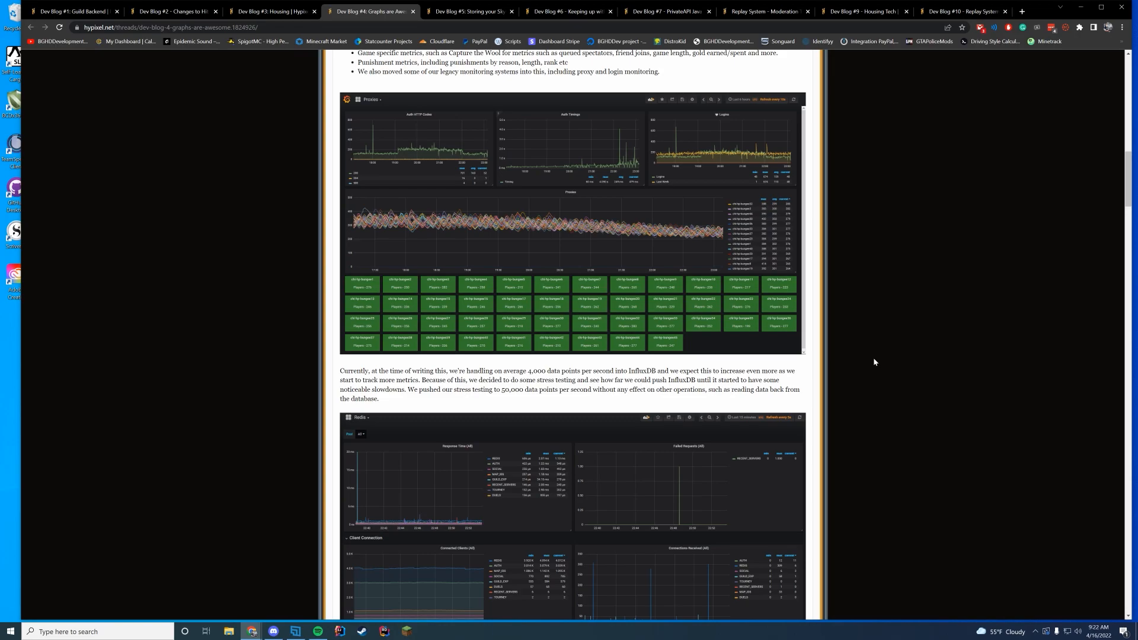
mouse_move(1096, 295)
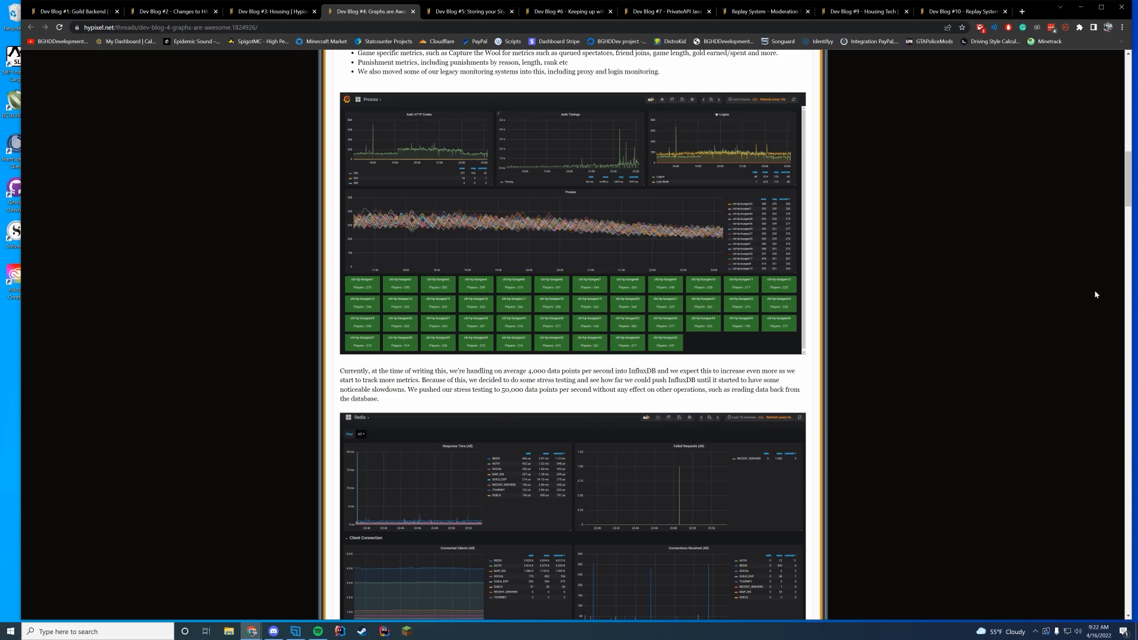
mouse_move(580, 86)
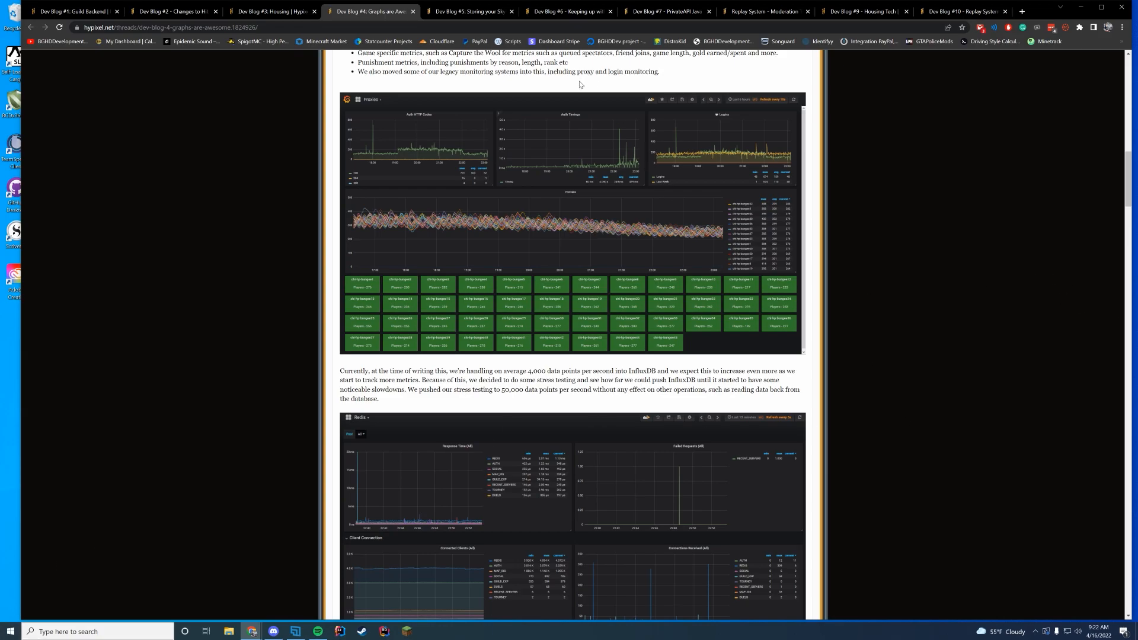
scroll(down, 3)
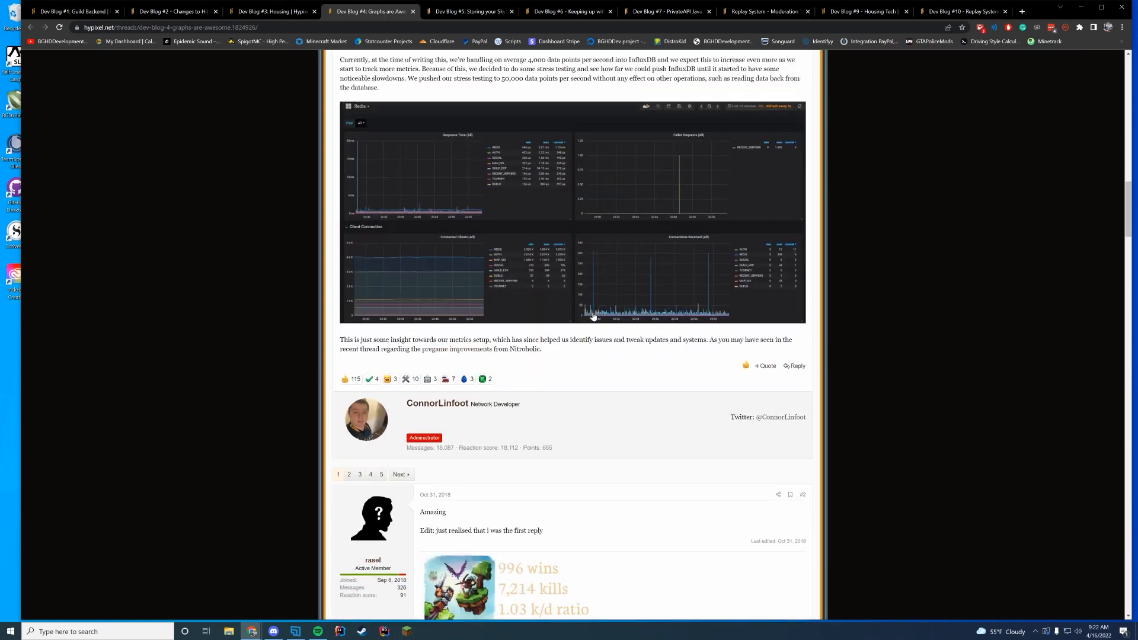
- Switch to the Dev Blog #5 SkyBlock island storage post and skim down through it
click(469, 11)
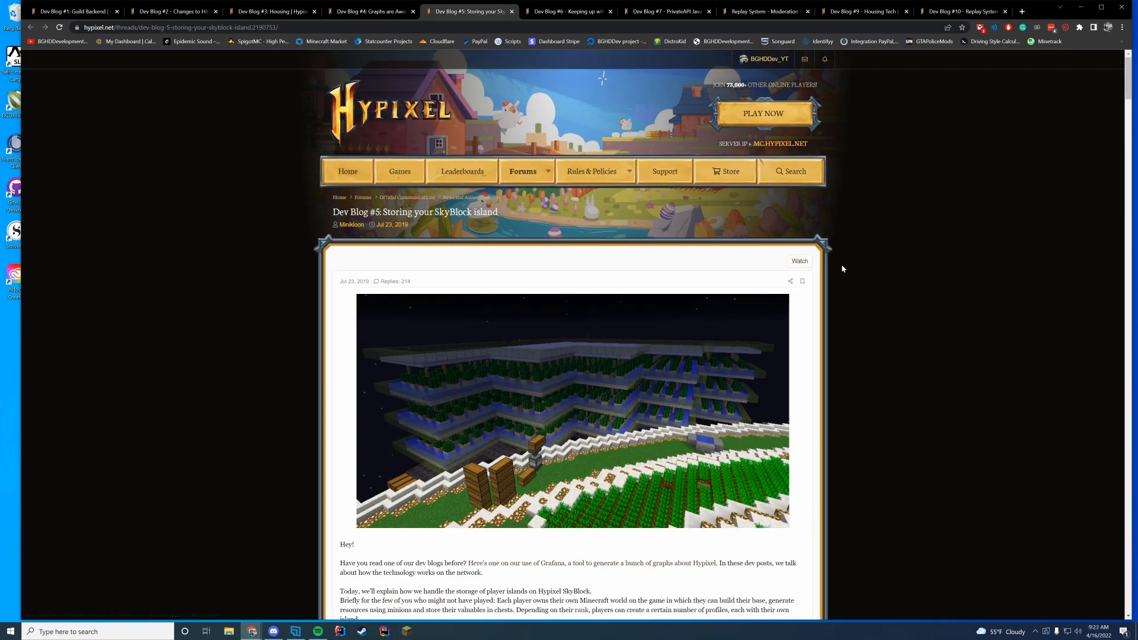
scroll(down, 3)
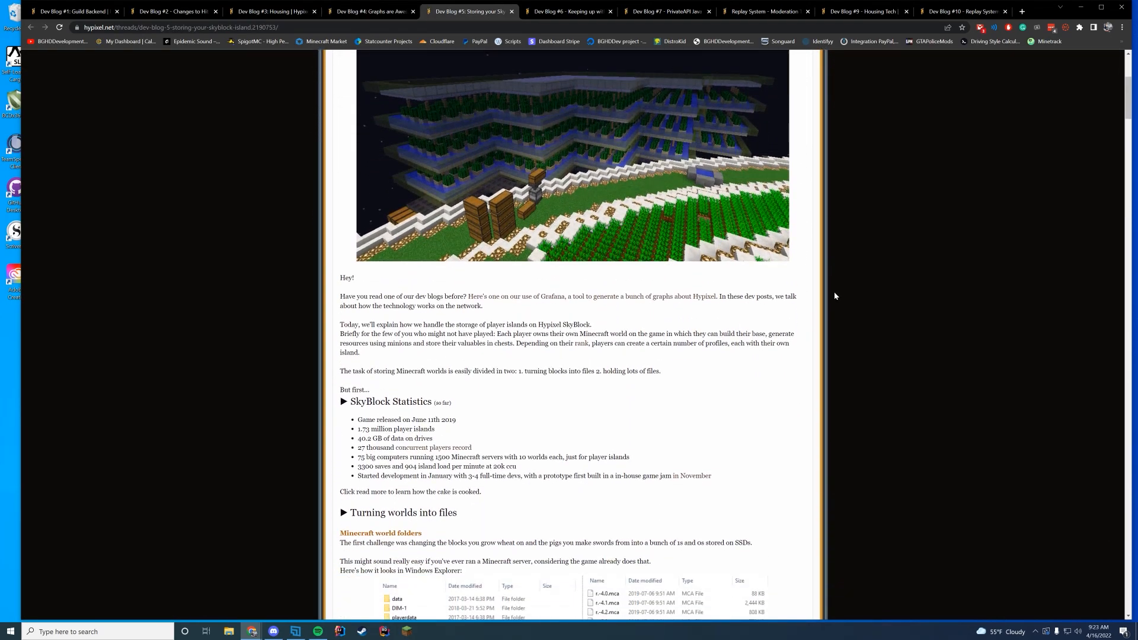
scroll(down, 3)
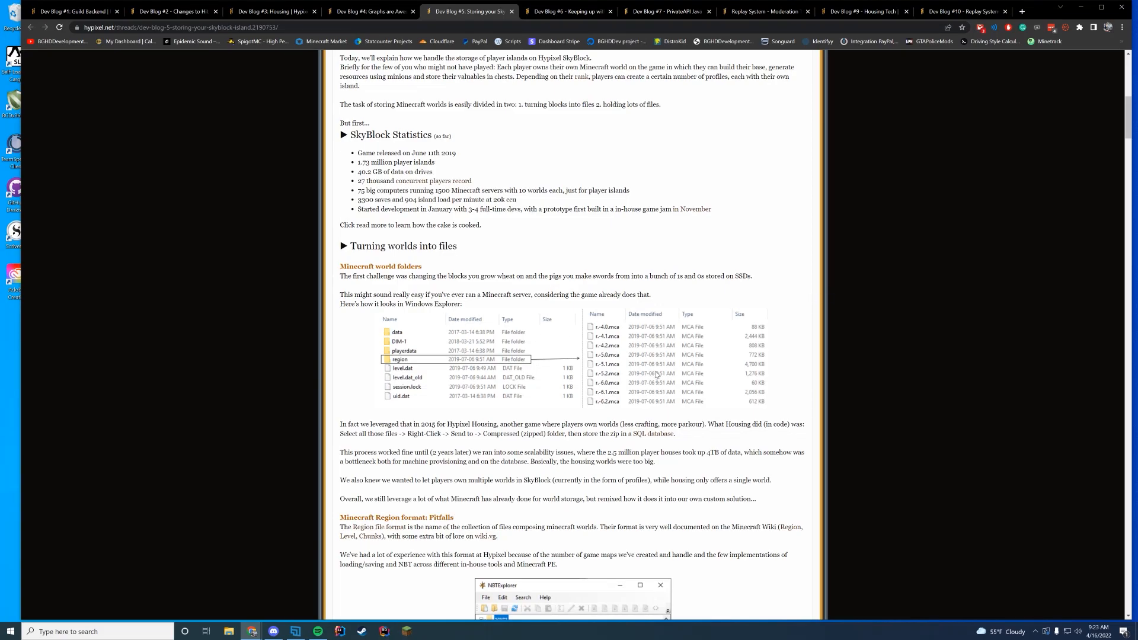
scroll(down, 3)
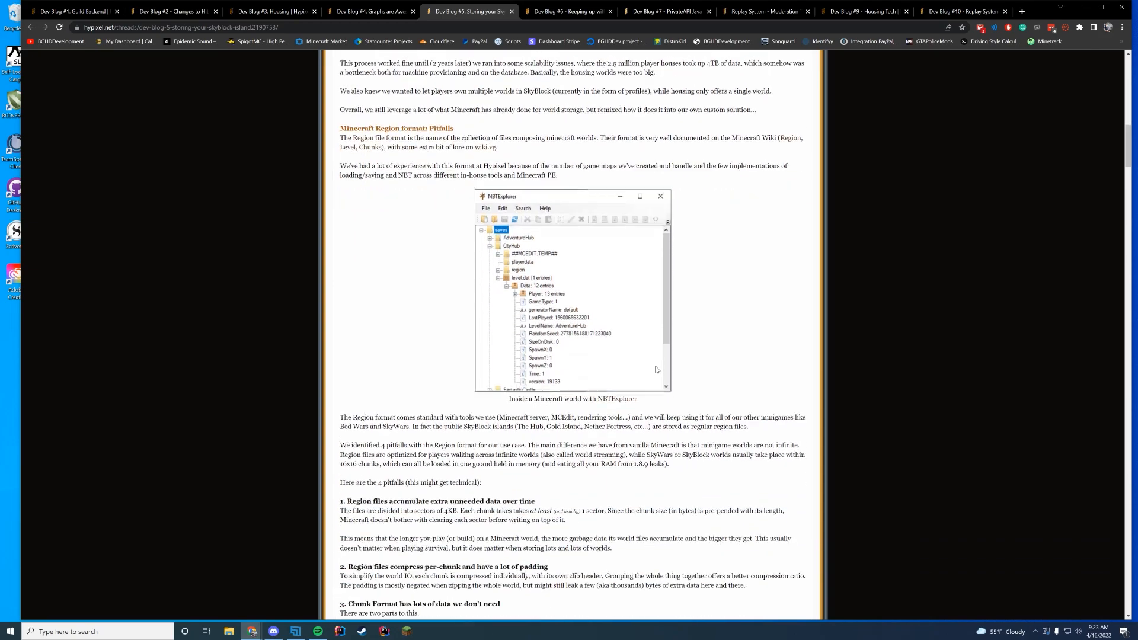
scroll(down, 3)
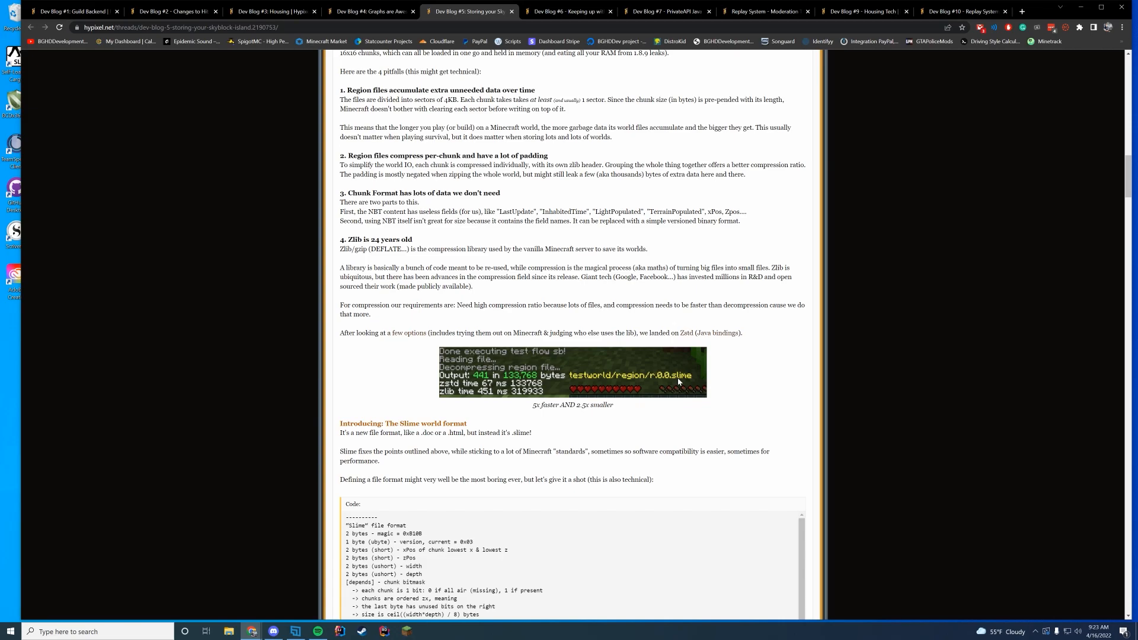
mouse_move(680, 300)
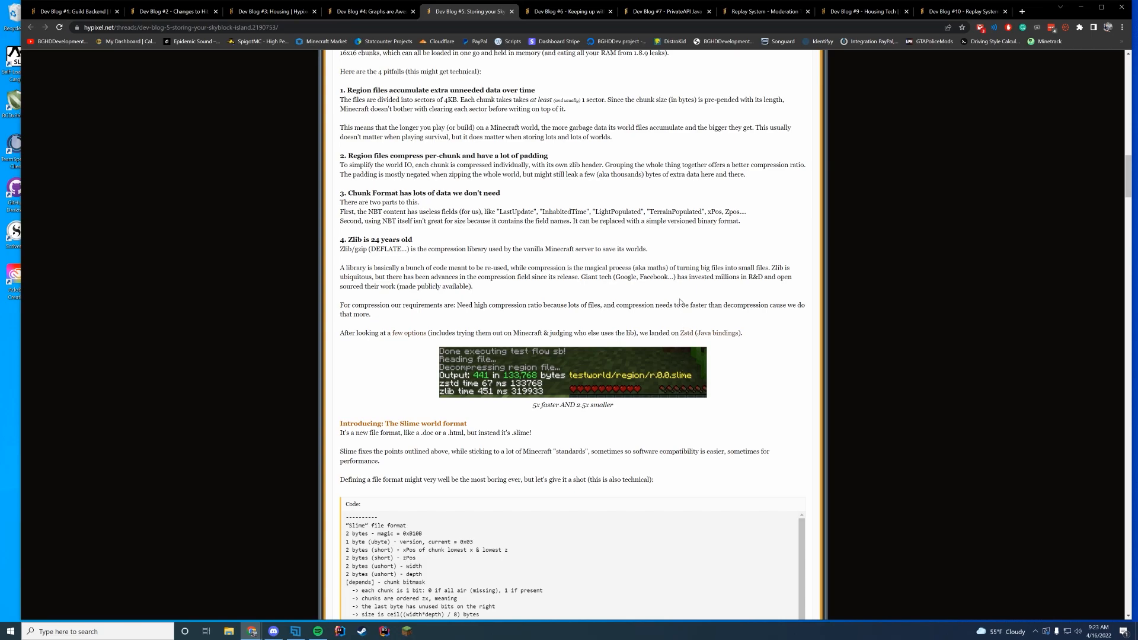
mouse_move(882, 95)
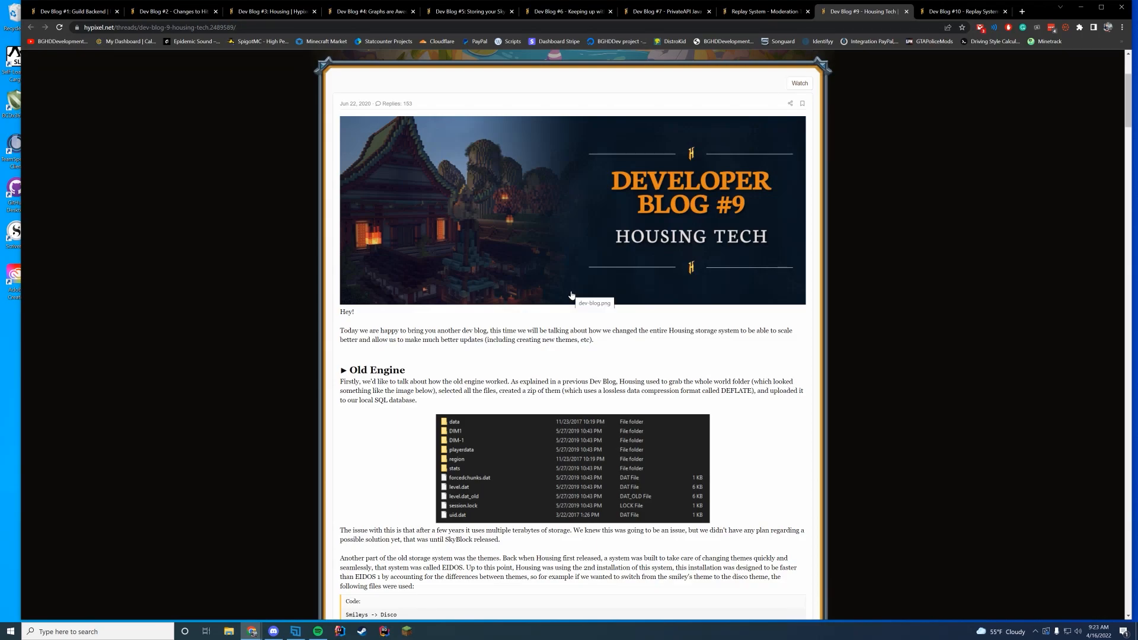
- Read down the Dev Blog #9 Housing Tech post to its replies
scroll(down, 3)
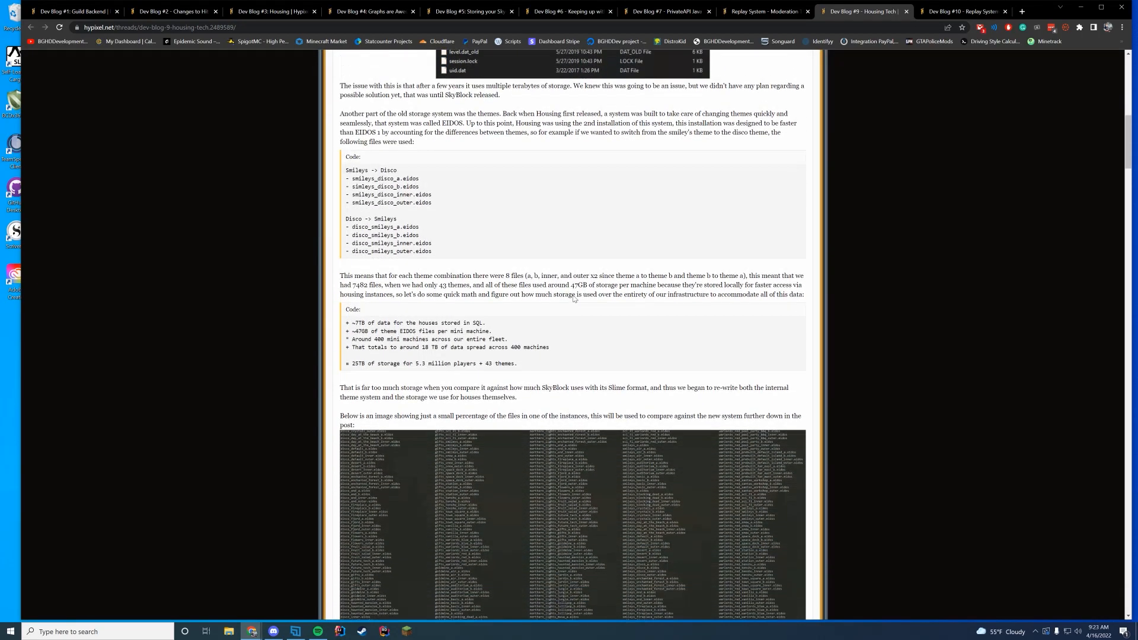
scroll(down, 3)
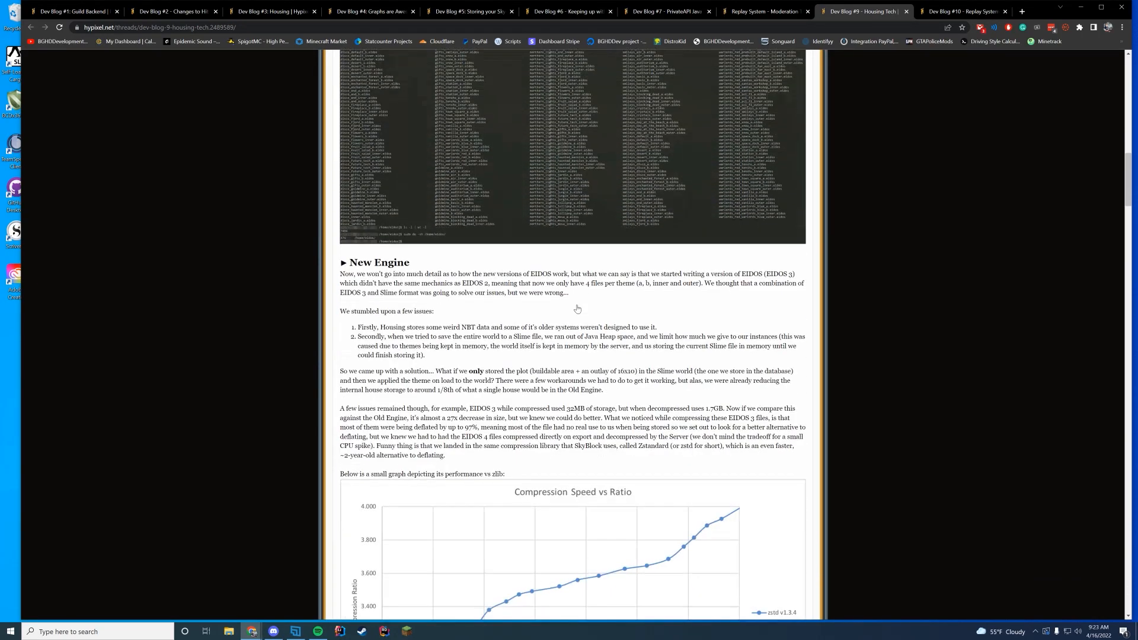
scroll(down, 3)
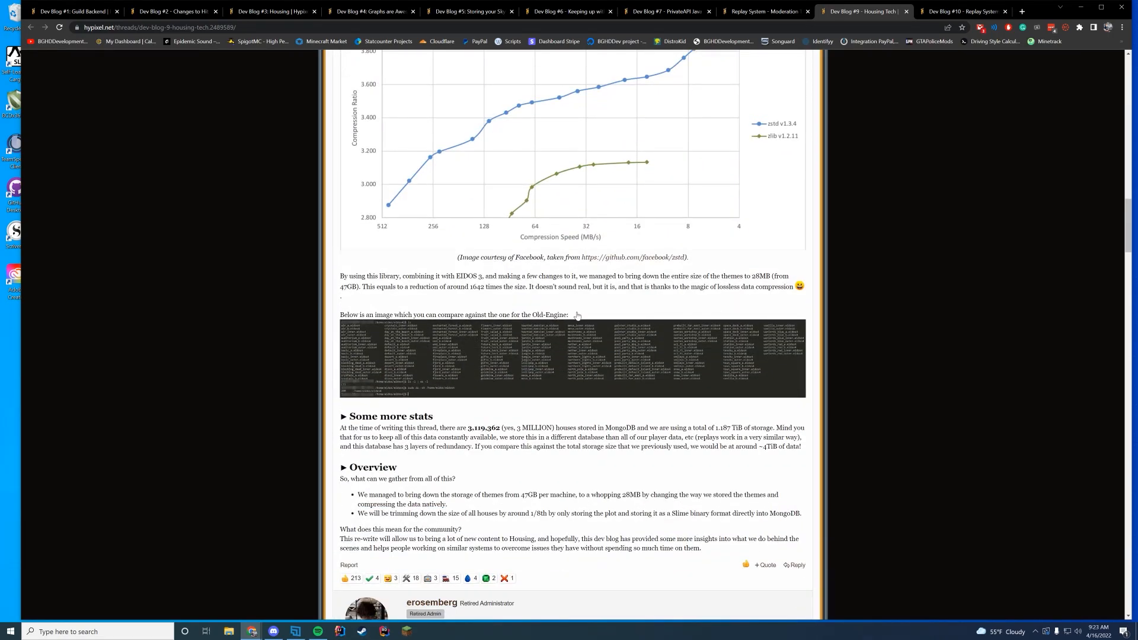
scroll(down, 3)
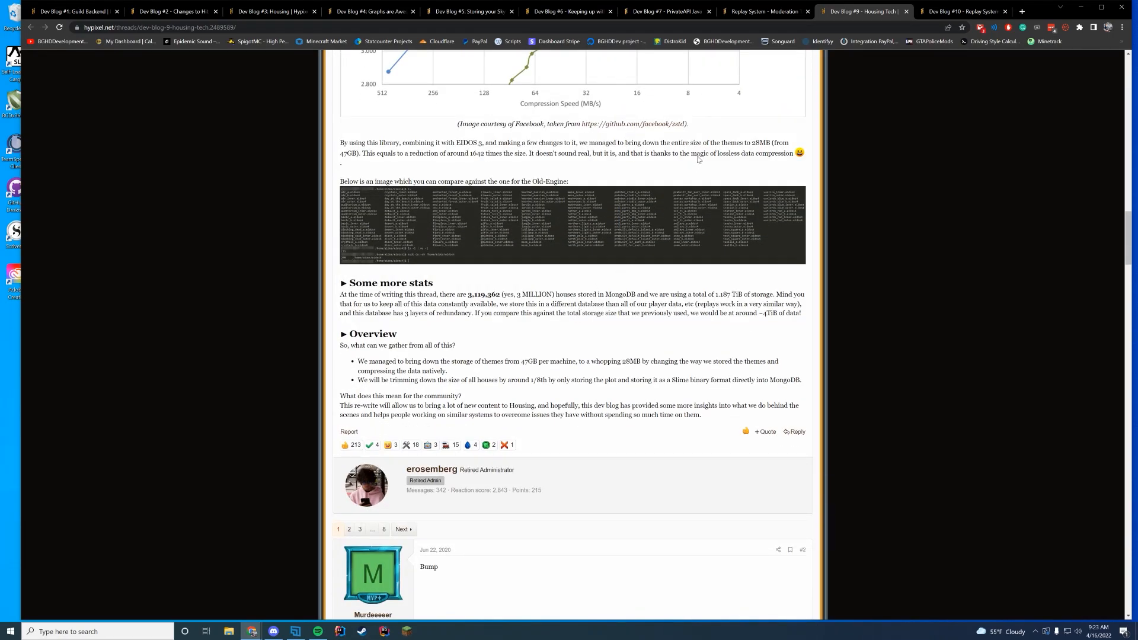
- Switch to the Replay System moderation post and read down to 'What can it do right now?'
click(763, 10)
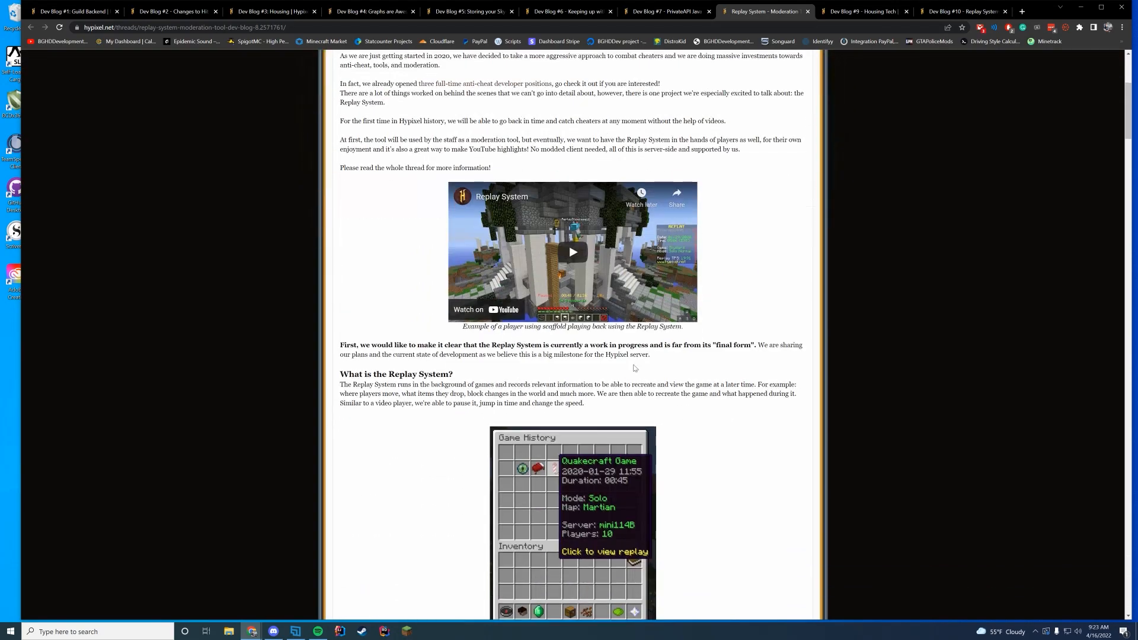
scroll(down, 3)
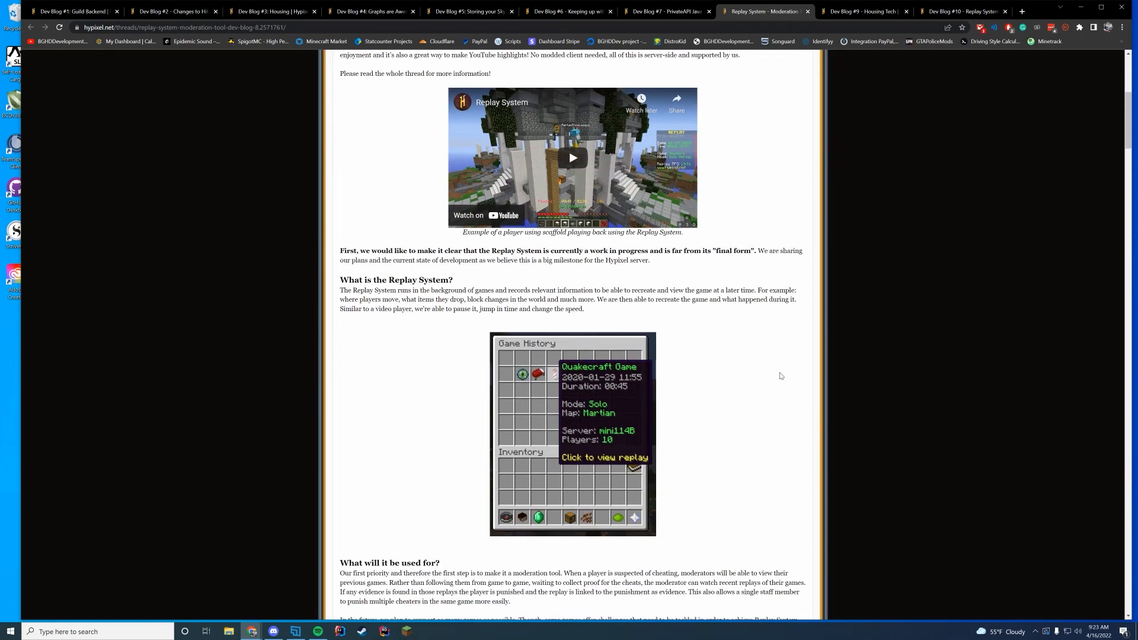
scroll(down, 3)
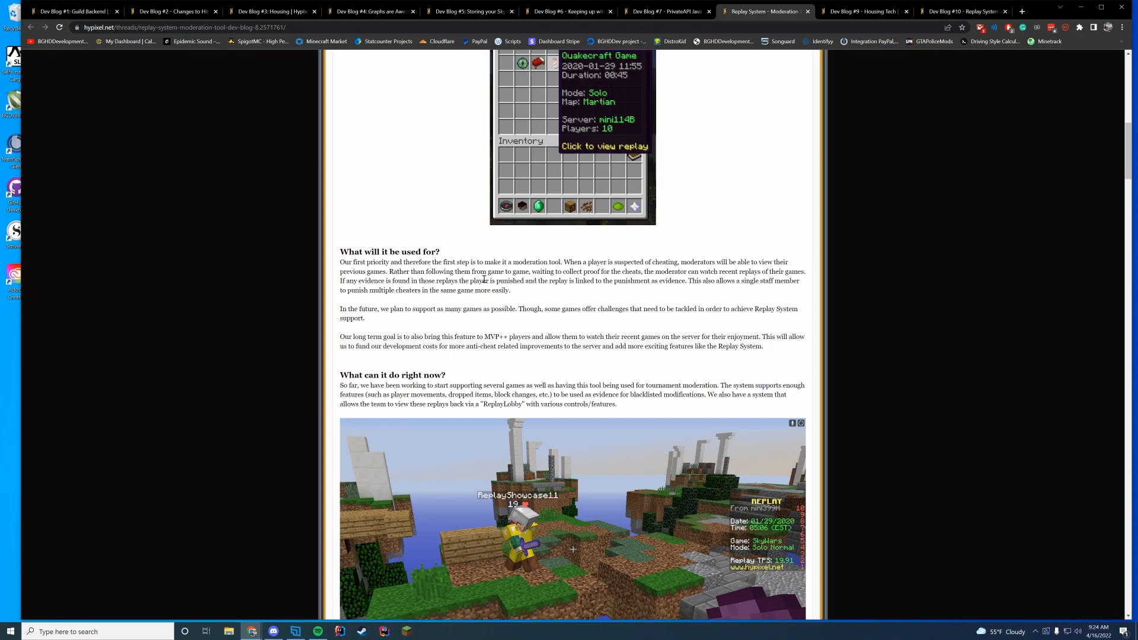
mouse_move(260, 134)
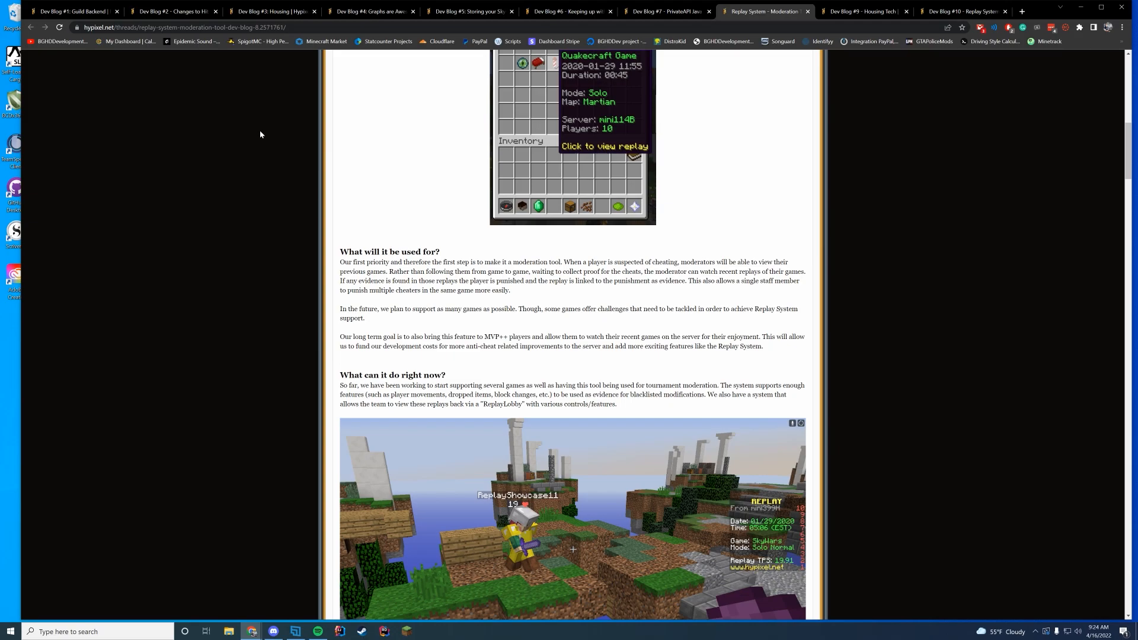
mouse_move(559, 189)
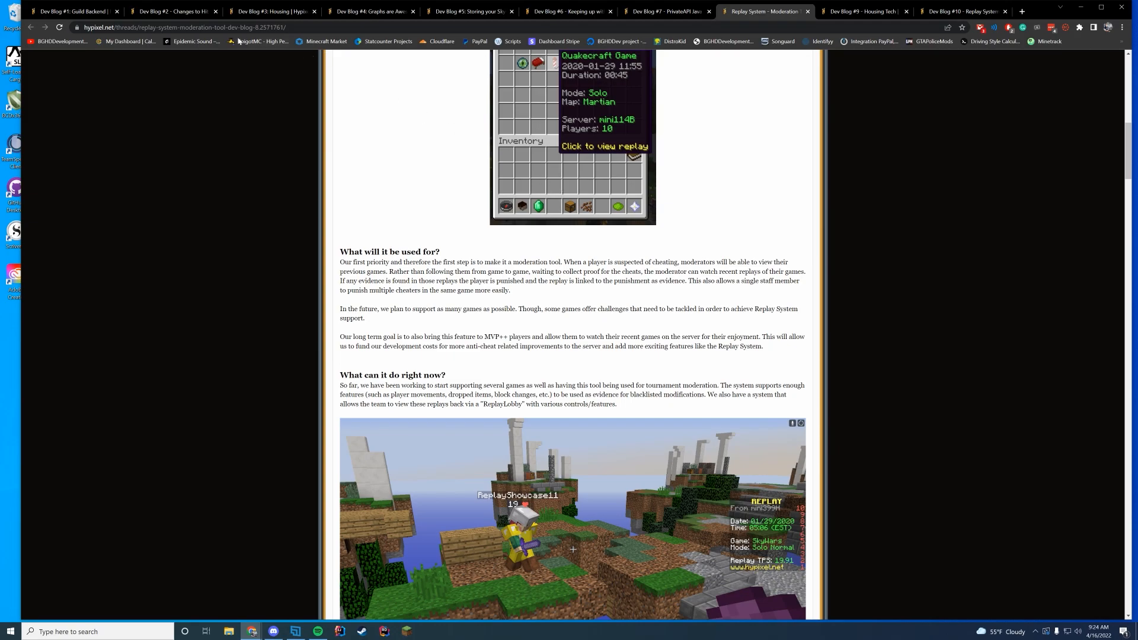
- View the Dev Blog #2 hit registration post briefly, then return to Dev Blog #1 Guild Backend
click(174, 11)
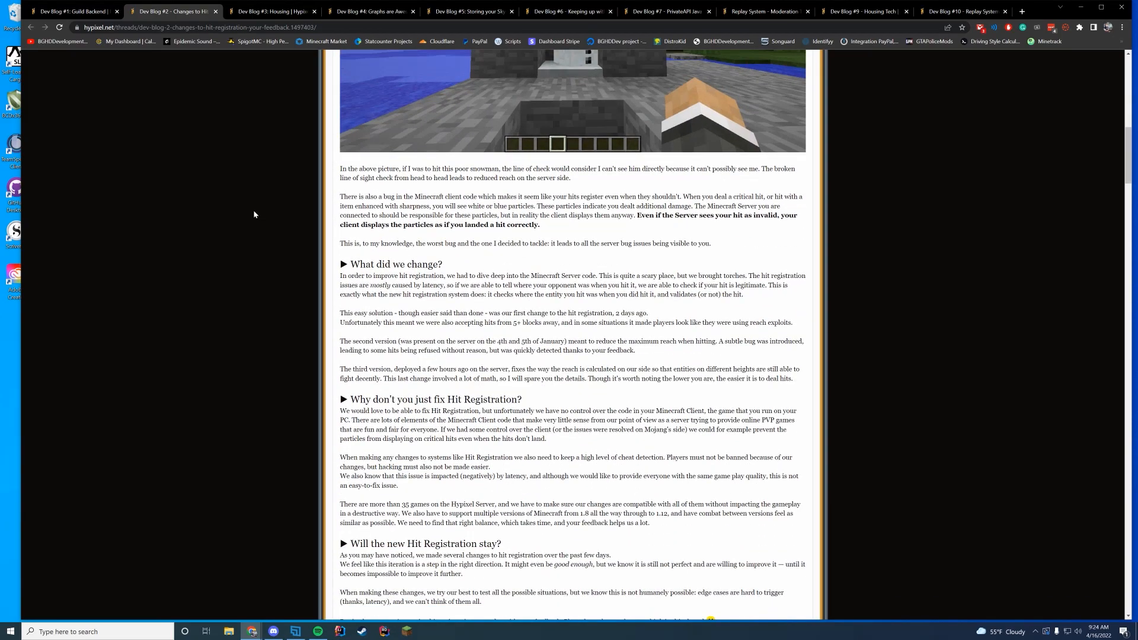
mouse_move(256, 216)
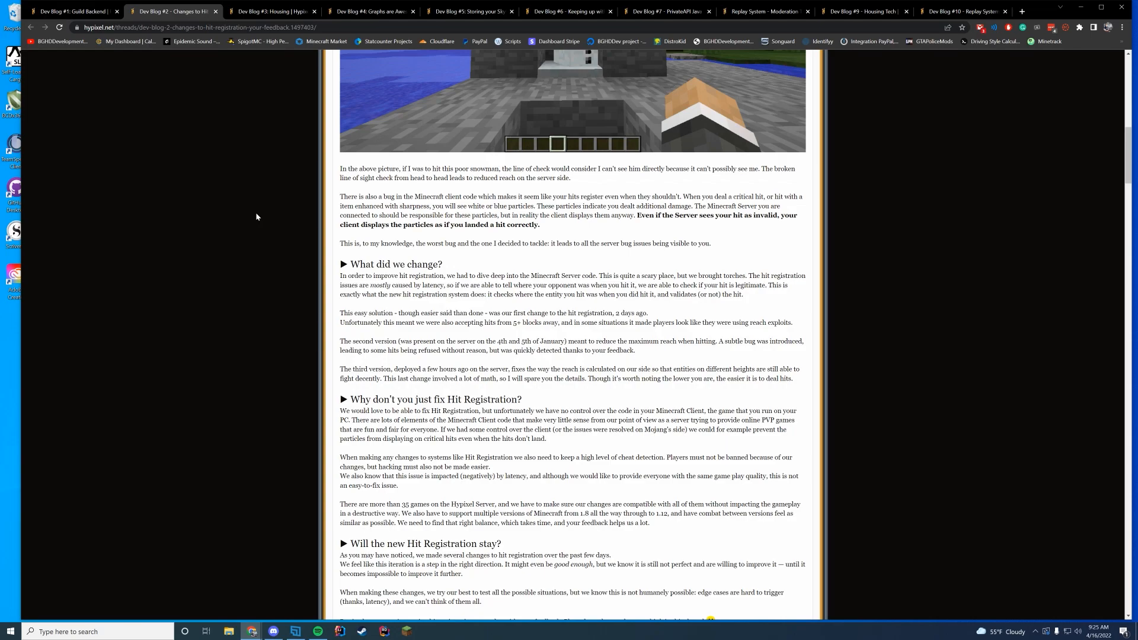
click(69, 11)
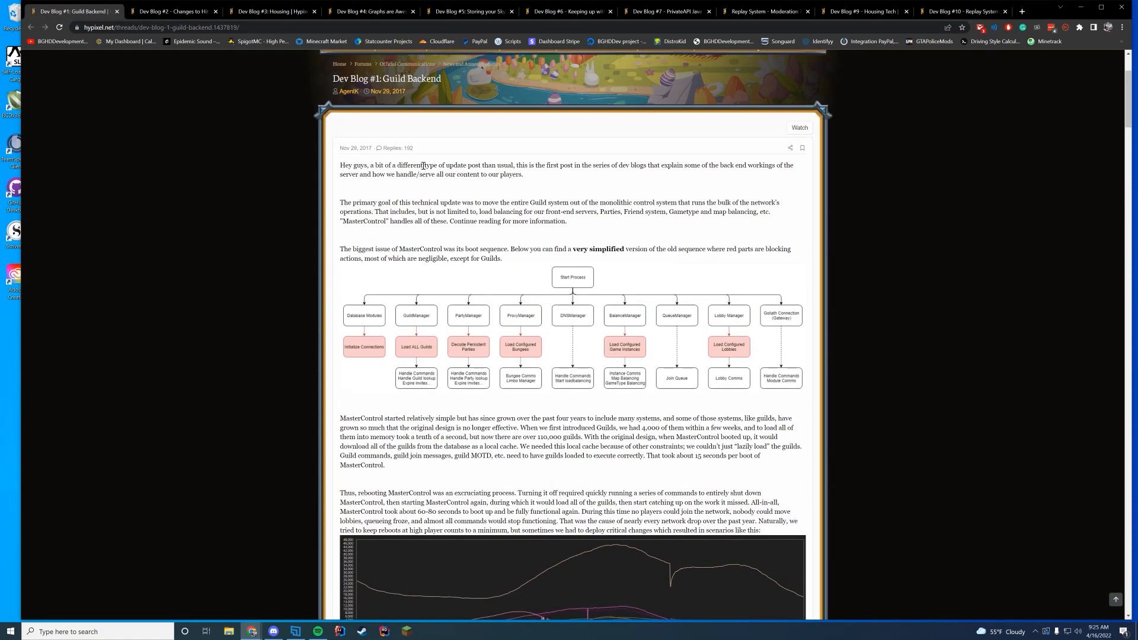
mouse_move(804, 326)
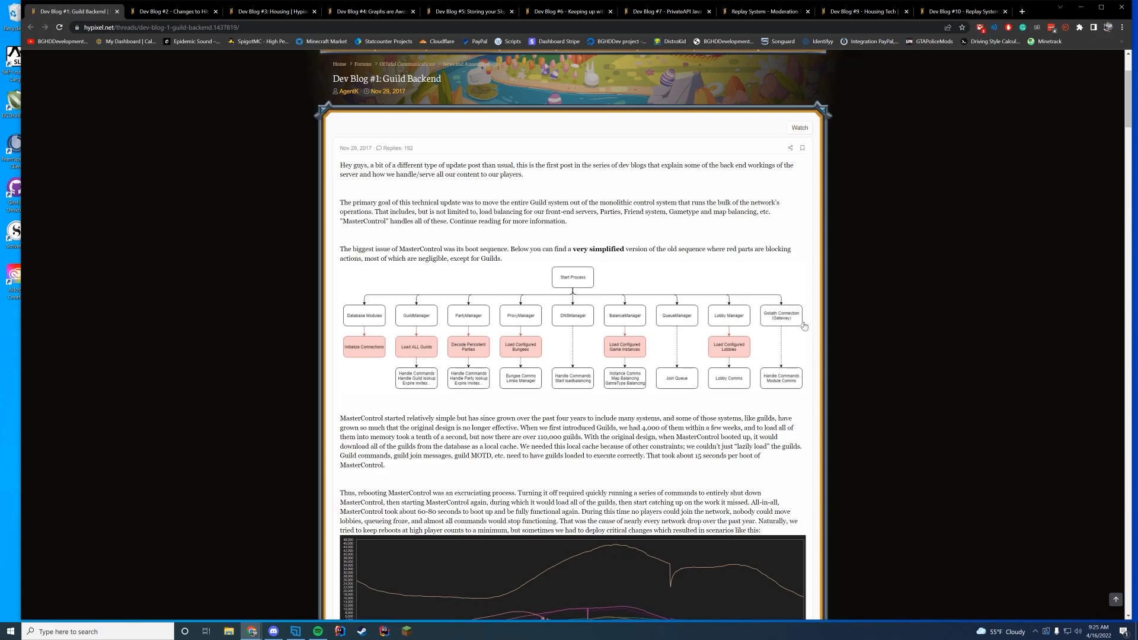